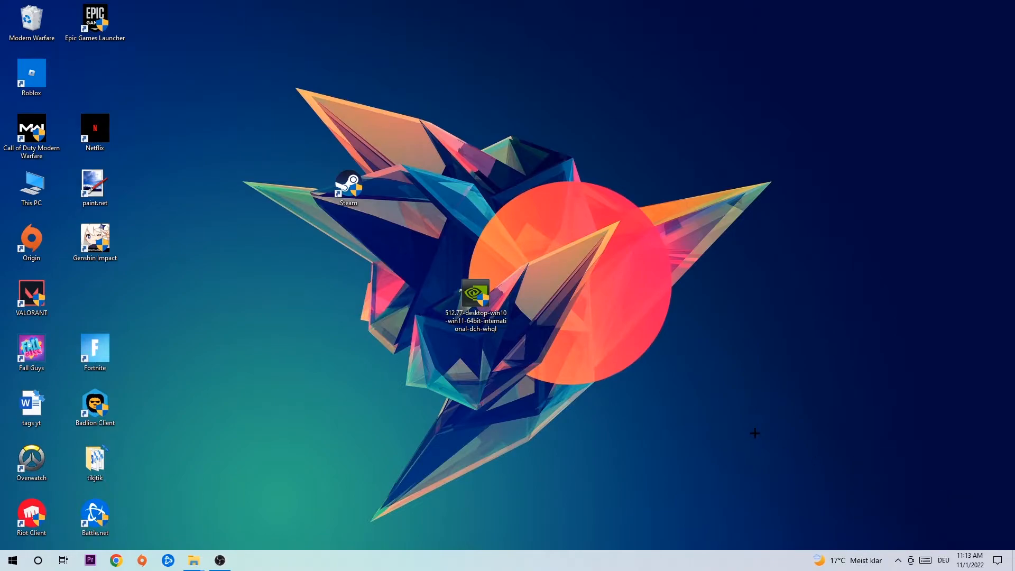
pyautogui.moveTo(707, 412)
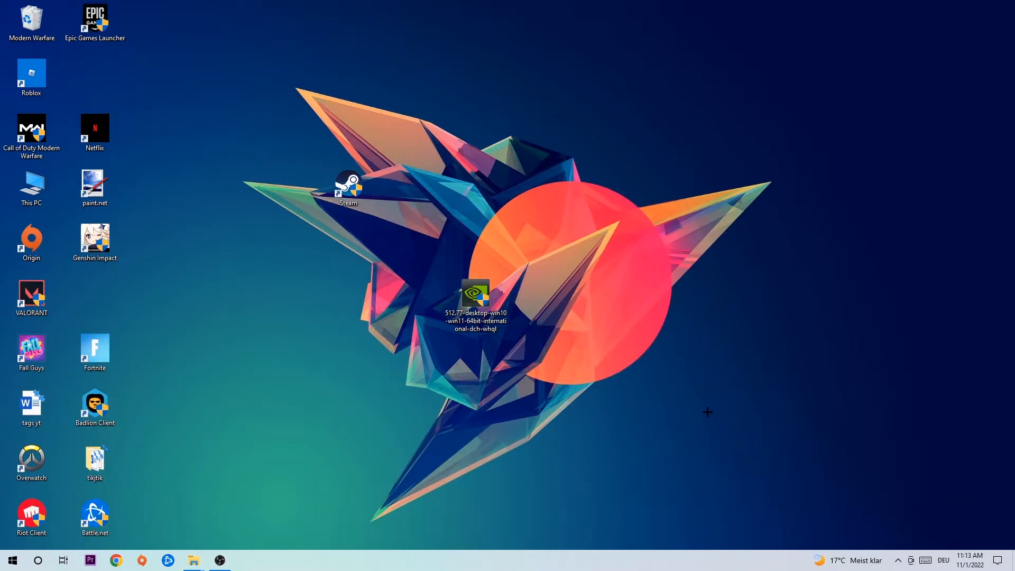
# Bring up the Run dialog with cmd as the program to launch.
pyautogui.press('Win+r')
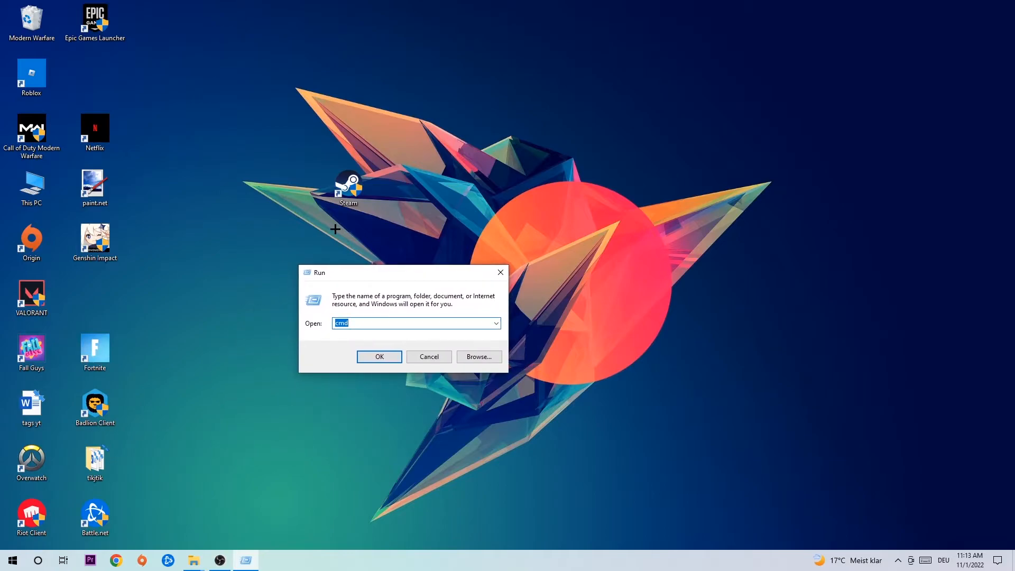
pyautogui.moveTo(351, 314)
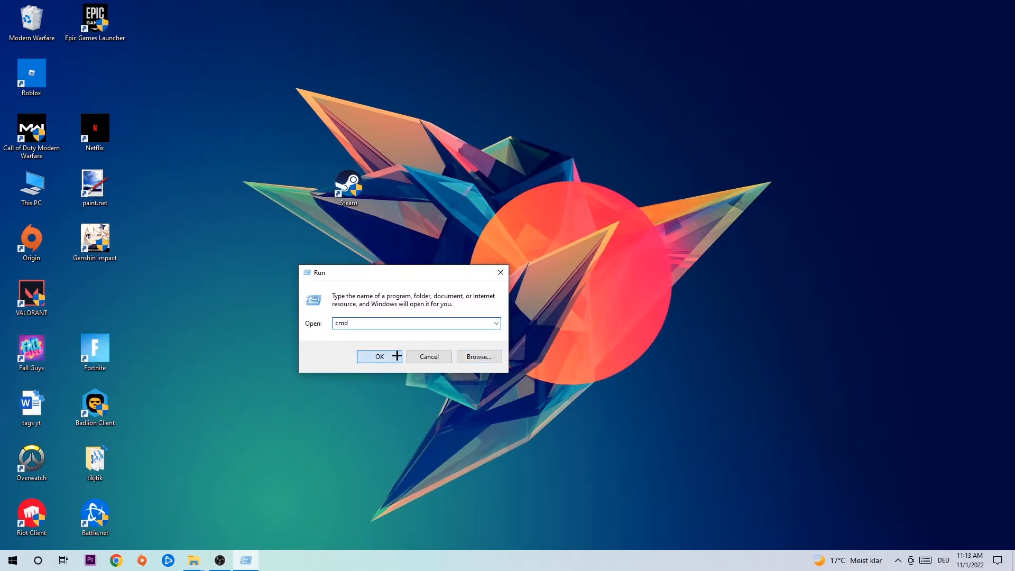
# Launch Command Prompt and run ipconfig /flushdns to clear the DNS resolver cache.
pyautogui.click(379, 356)
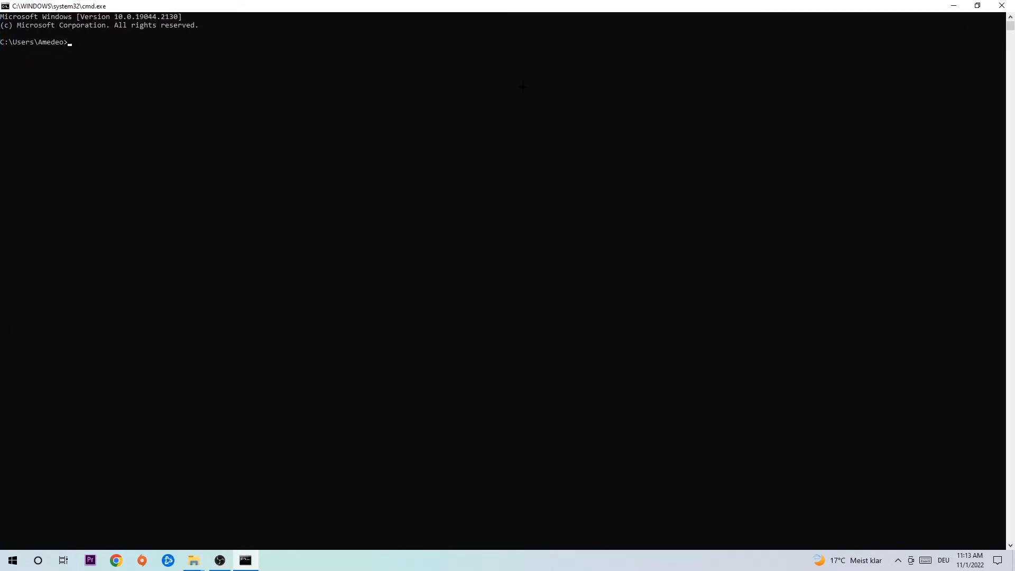
pyautogui.moveTo(529, 77)
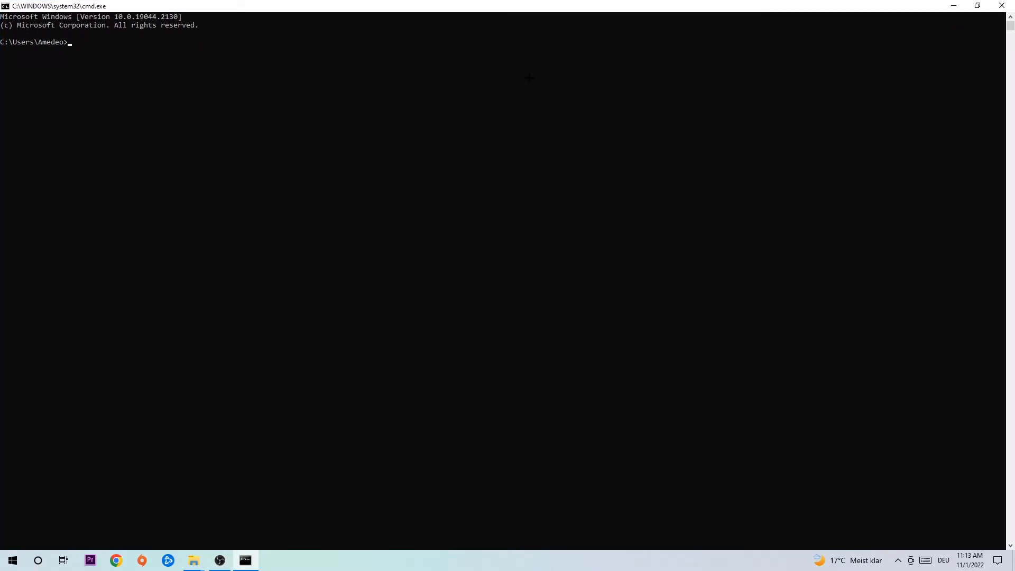
pyautogui.write('ipconfi')
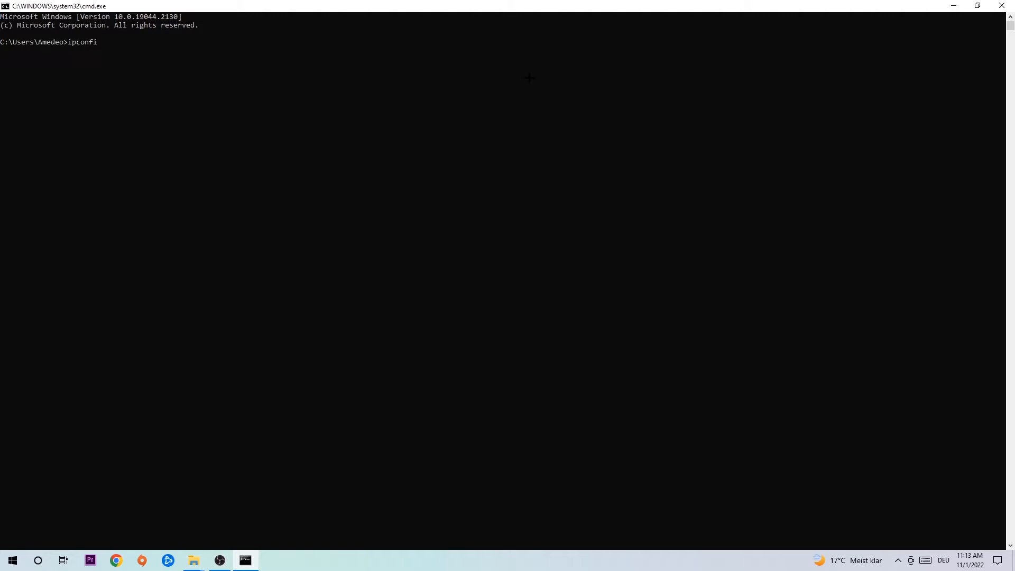
pyautogui.write('g /fk')
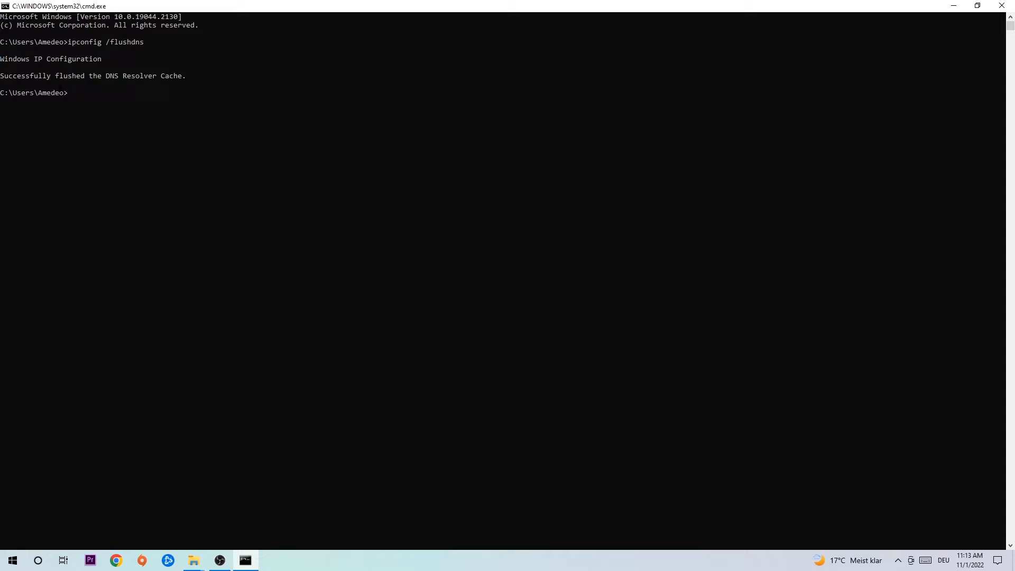
pyautogui.moveTo(1002, 7)
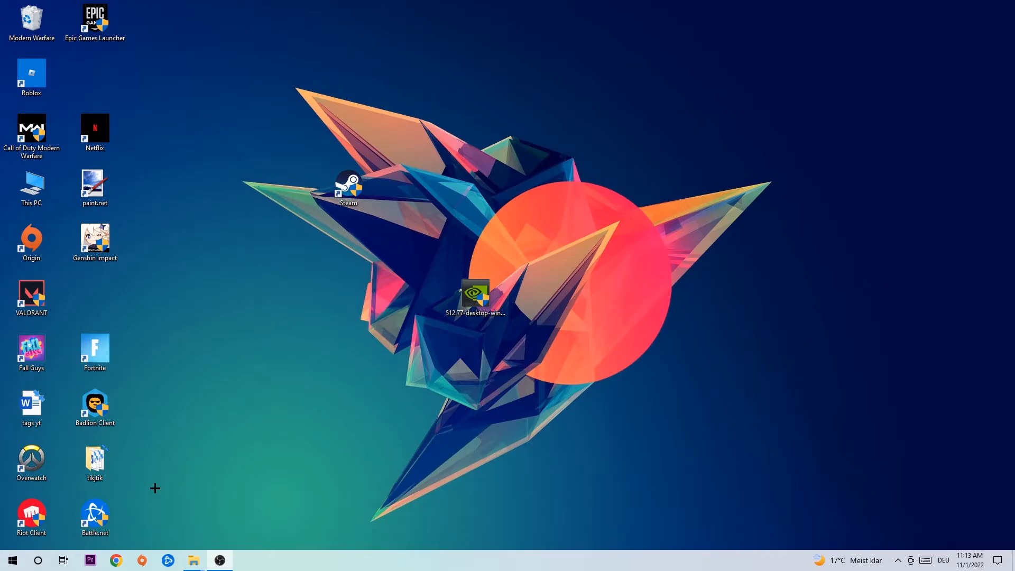
# Reach the Network & Internet status page from Start via Windows Settings.
pyautogui.click(11, 560)
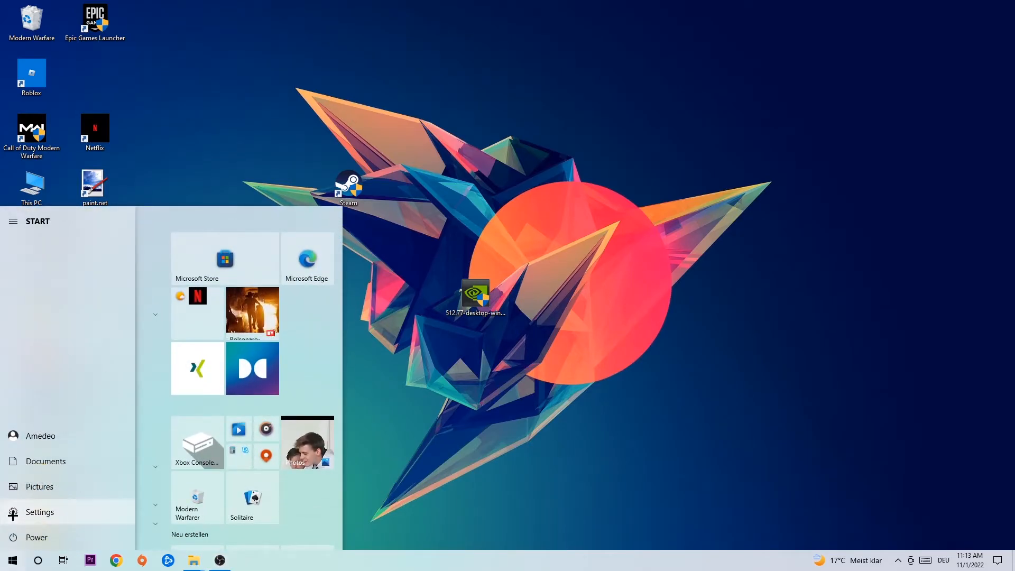
pyautogui.click(39, 511)
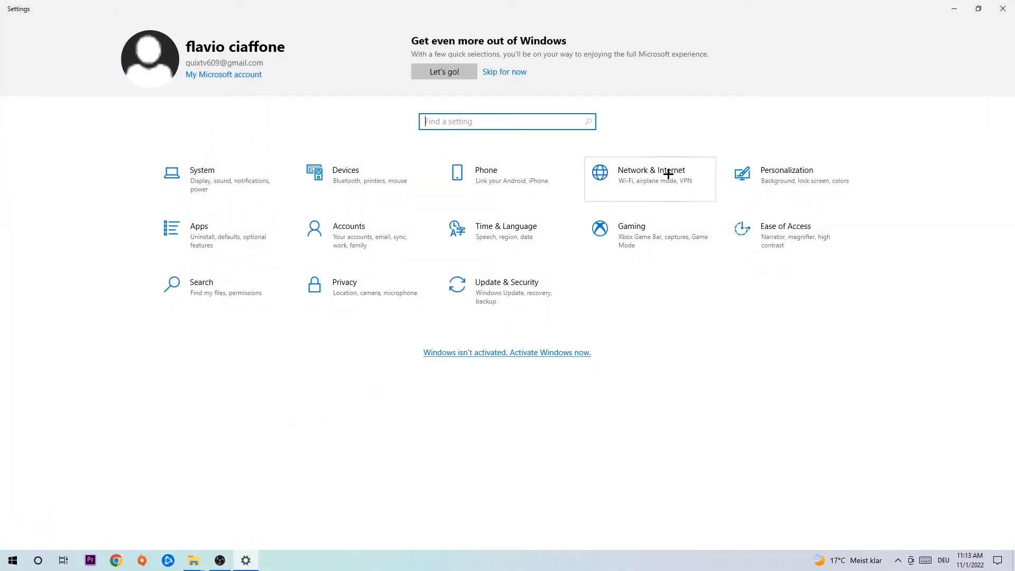
pyautogui.click(650, 174)
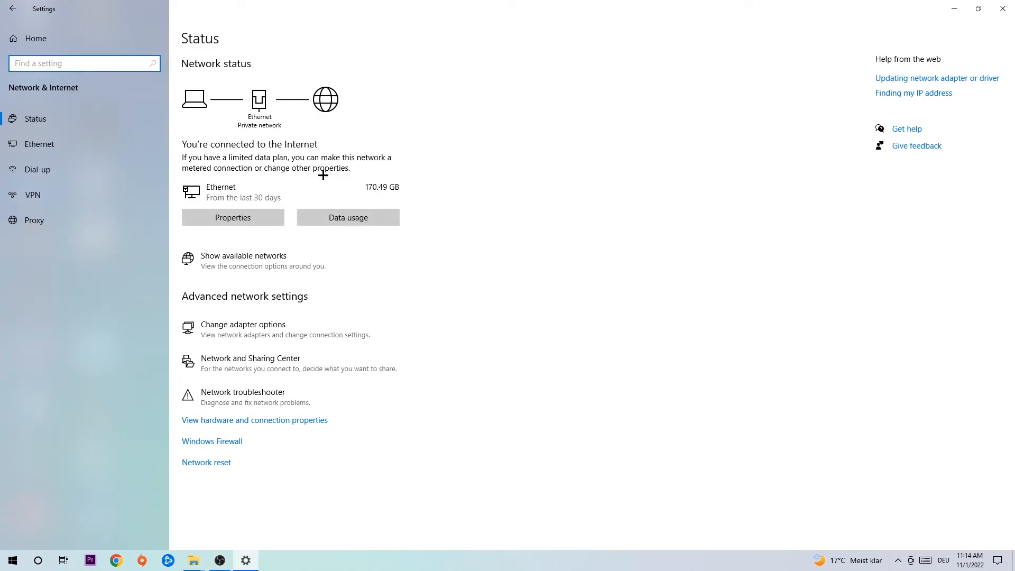
pyautogui.moveTo(275, 396)
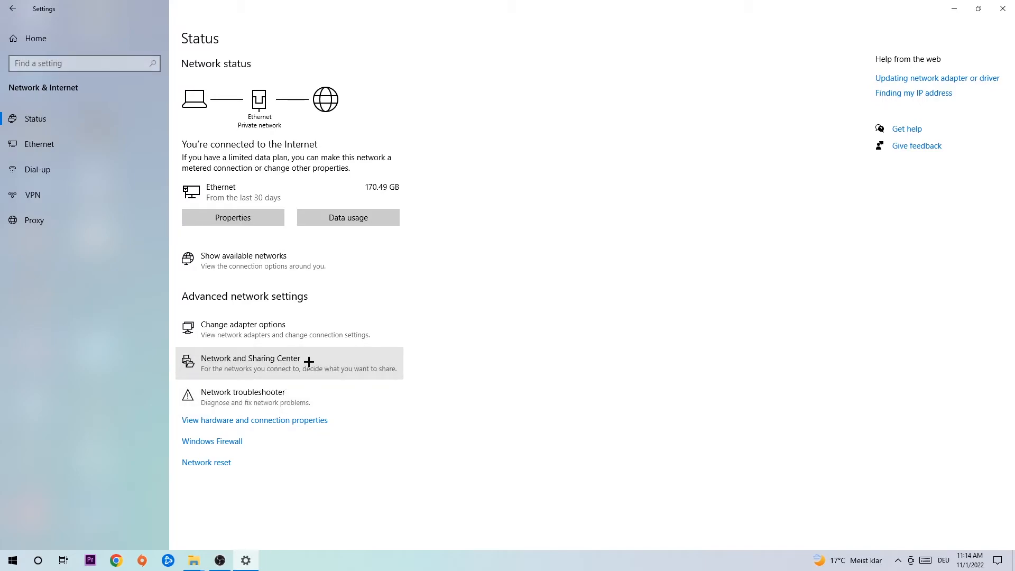
# Go through Network and Sharing Center to the Ethernet connection's properties for IPv4.
pyautogui.click(250, 363)
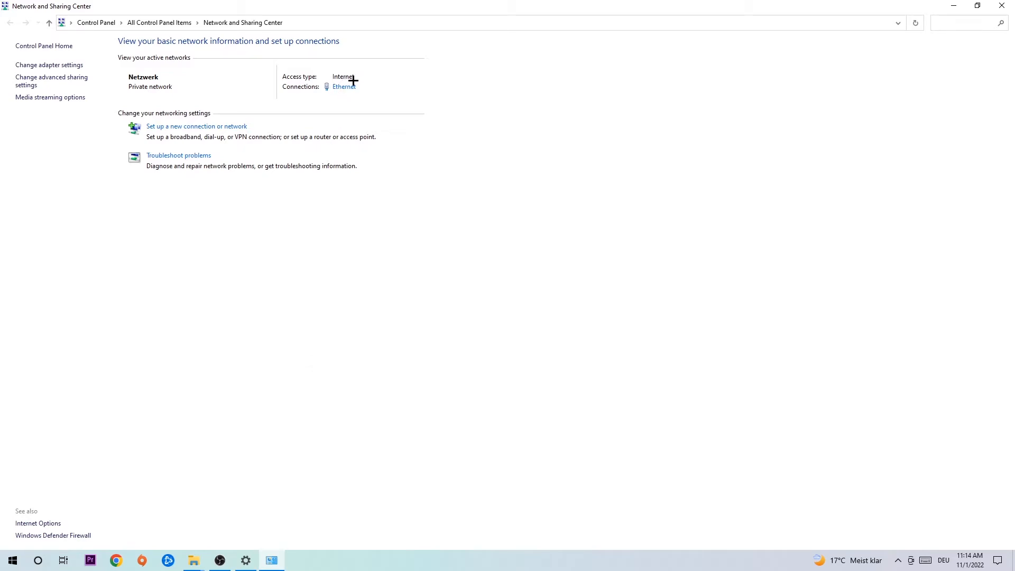
pyautogui.moveTo(344, 85)
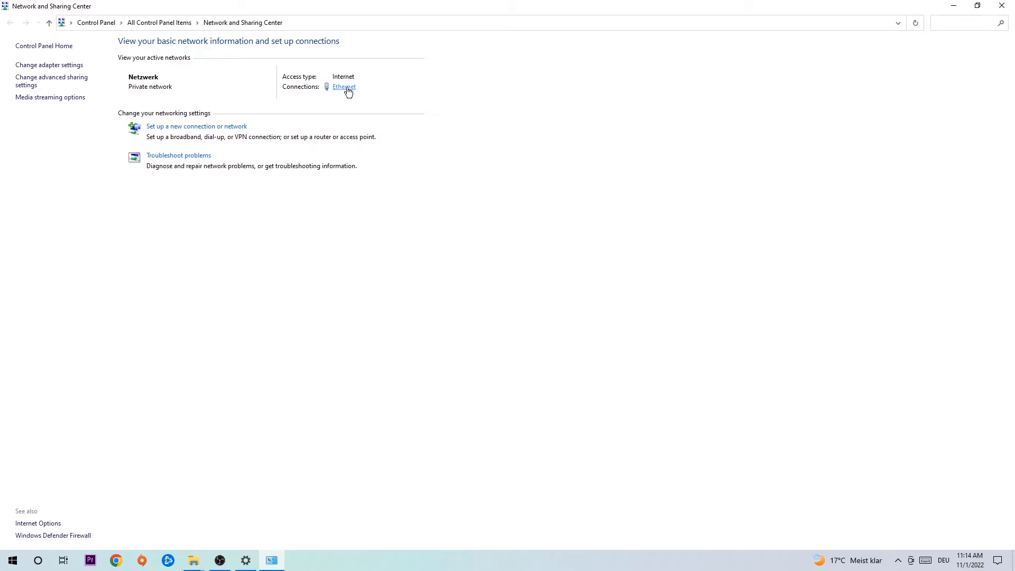
pyautogui.click(344, 87)
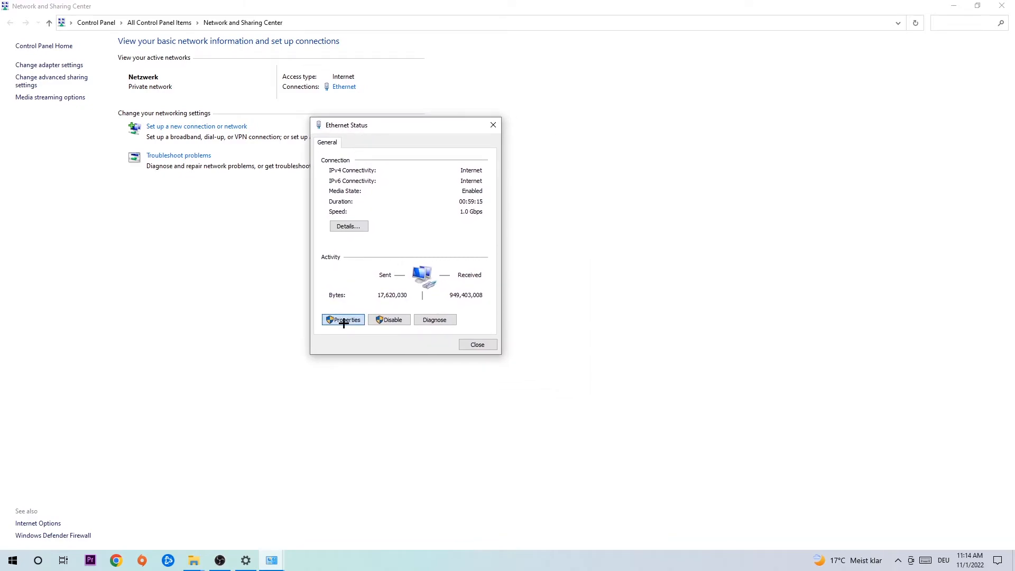
pyautogui.click(343, 319)
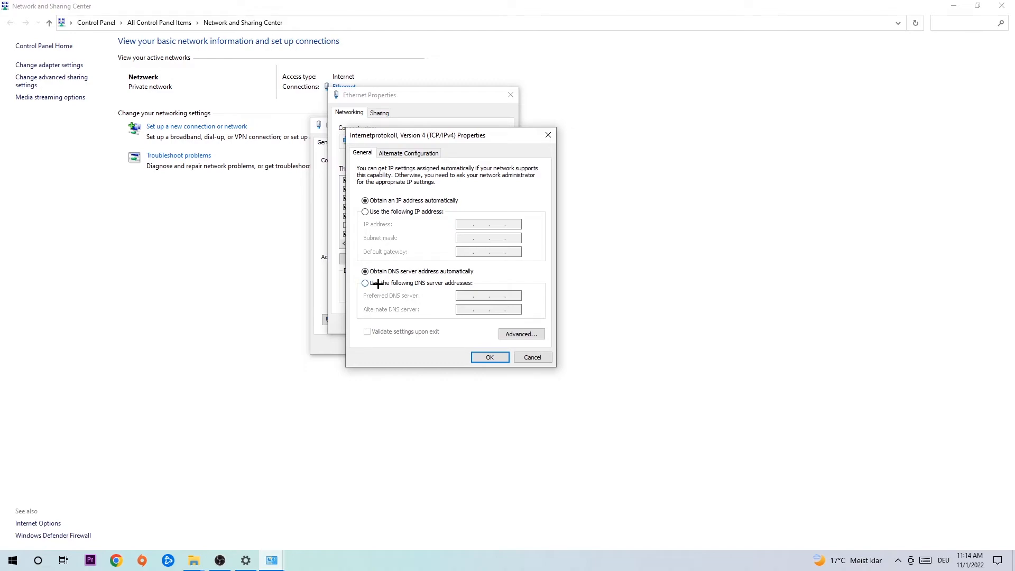
# Switch Ethernet IPv4 to 'Use the following DNS server addresses' and confirm with OK.
pyautogui.click(366, 284)
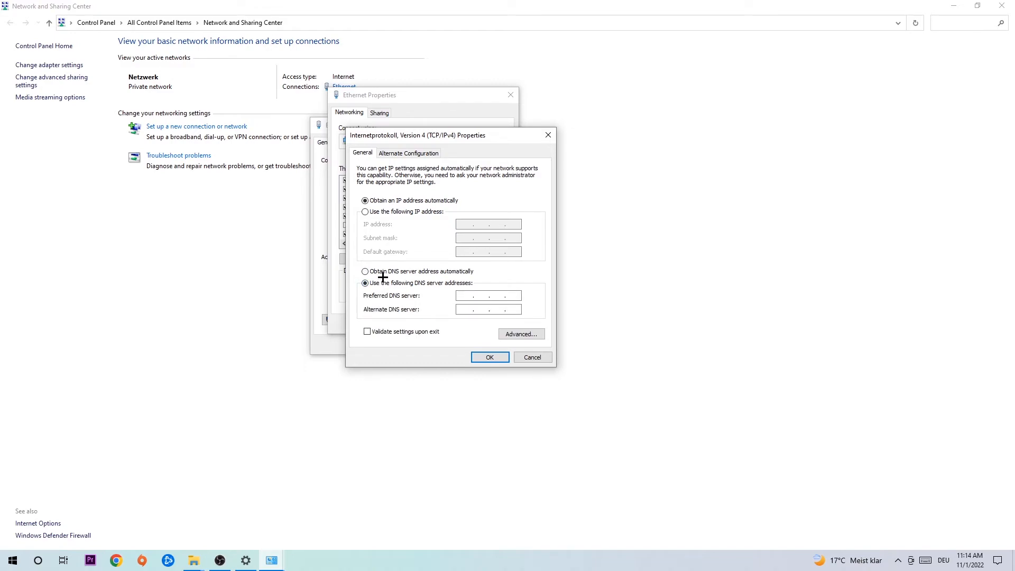
pyautogui.click(486, 295)
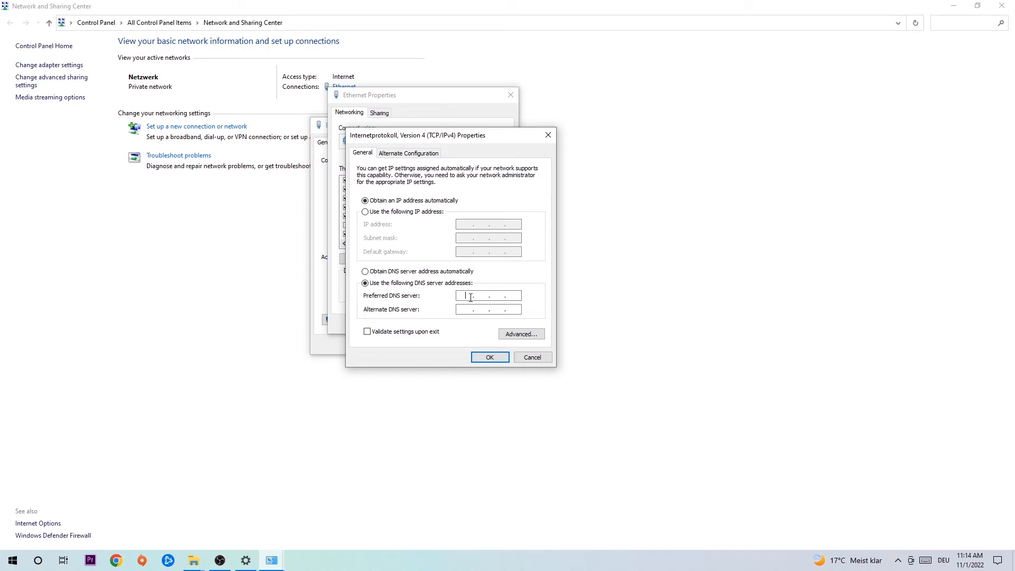
pyautogui.moveTo(508, 296)
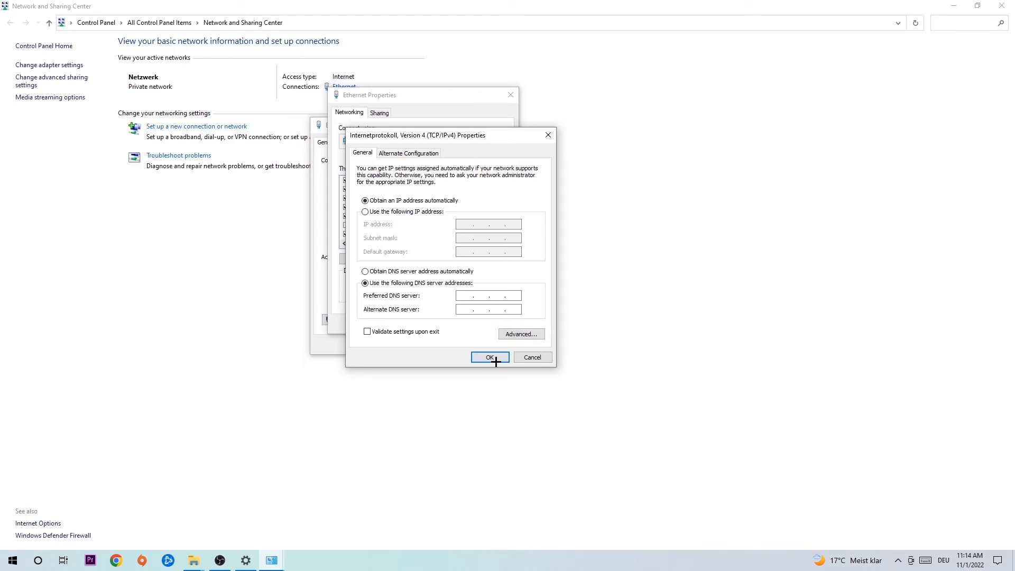
pyautogui.click(488, 356)
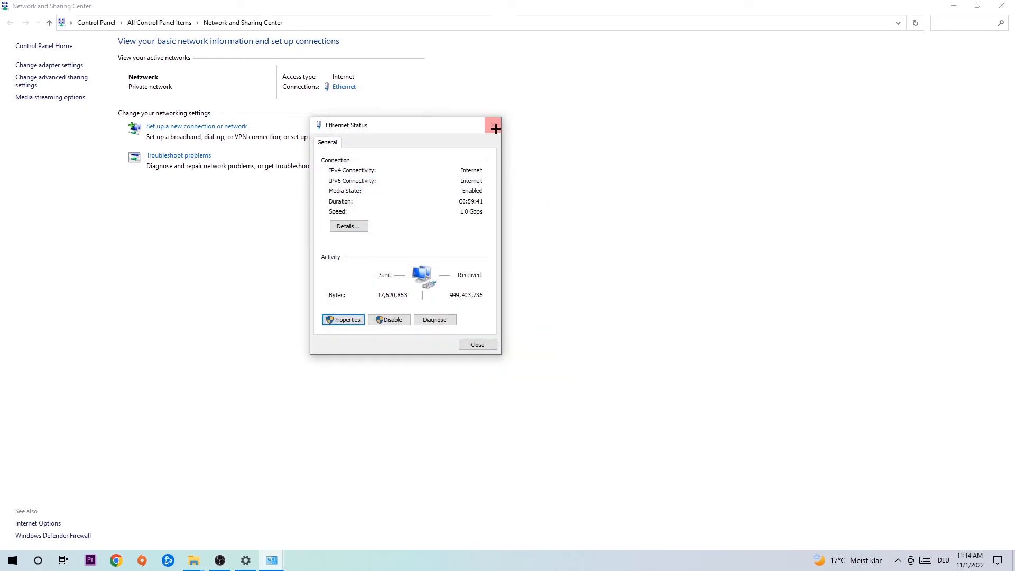